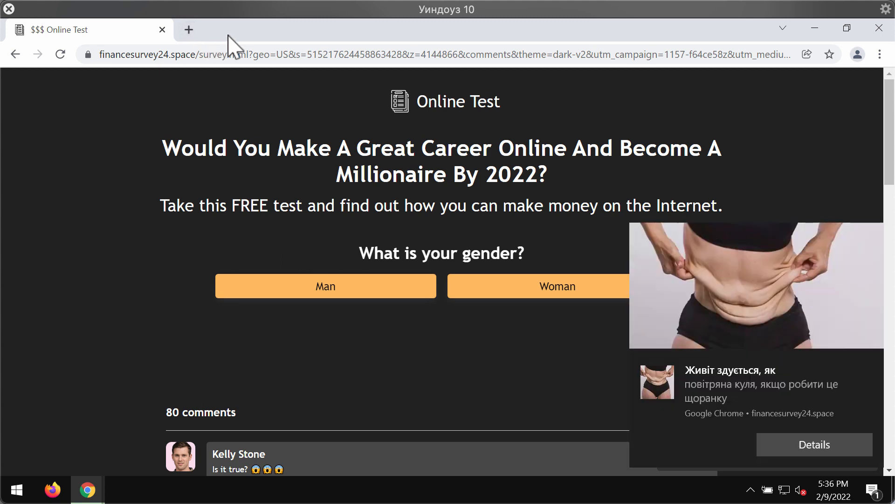
mouse_move(247, 110)
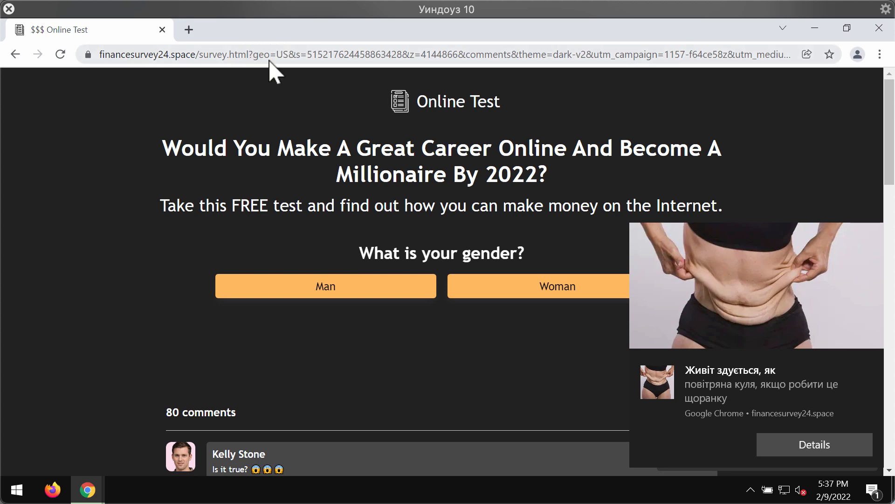
Step: Reach Chrome's Site Settings via Settings > Security and Privacy
scroll("down", 3)
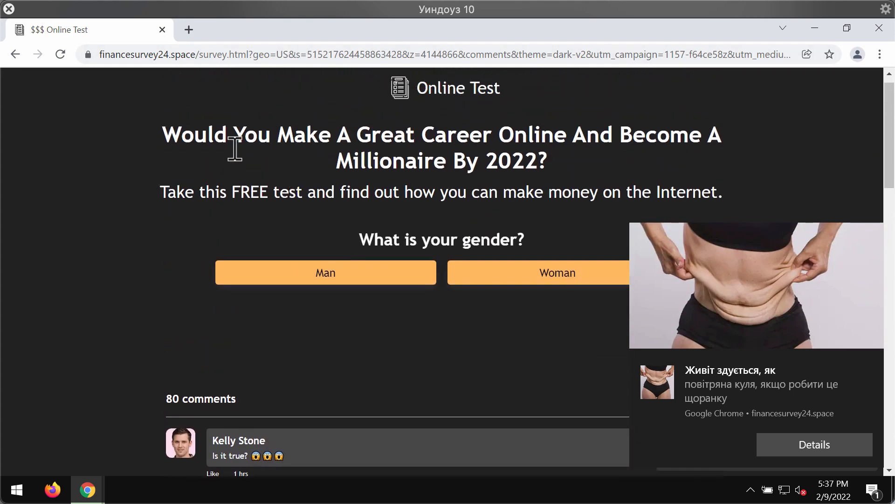
scroll("down", 3)
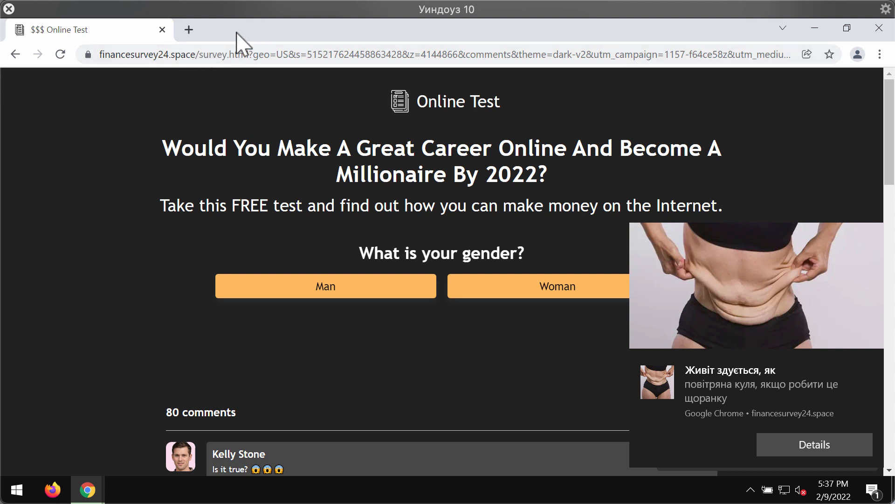
mouse_move(477, 43)
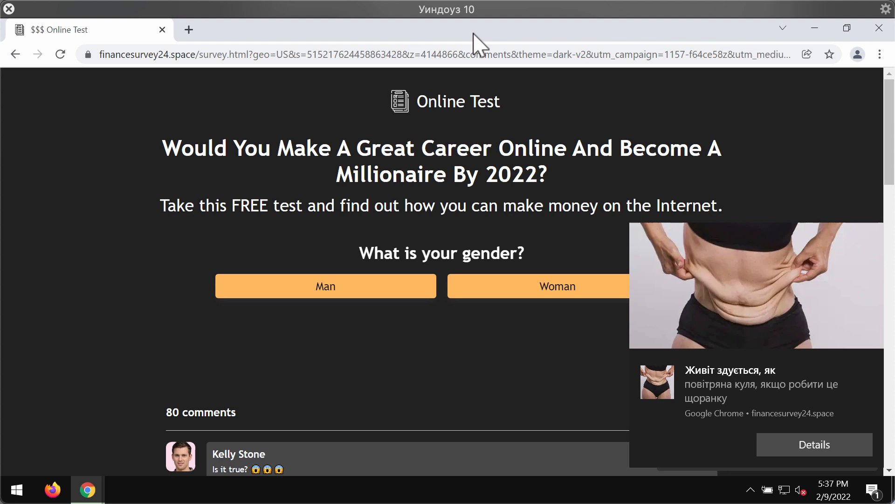
left_click(847, 27)
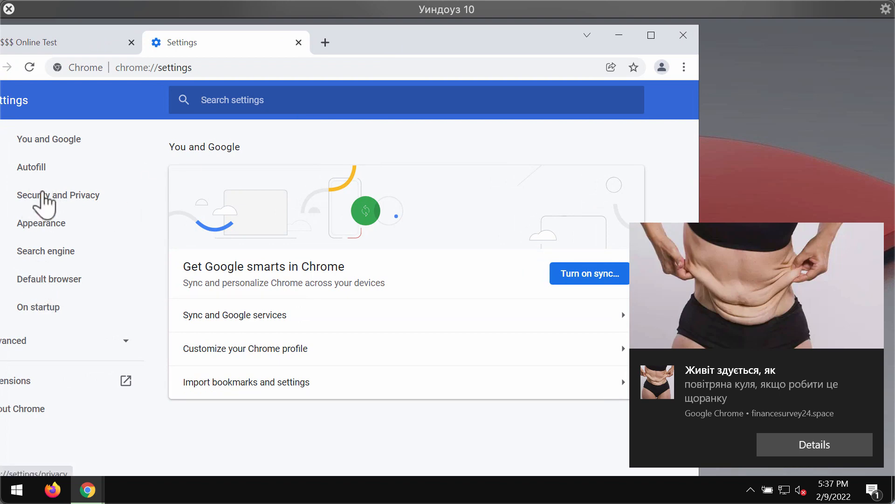
left_click(58, 195)
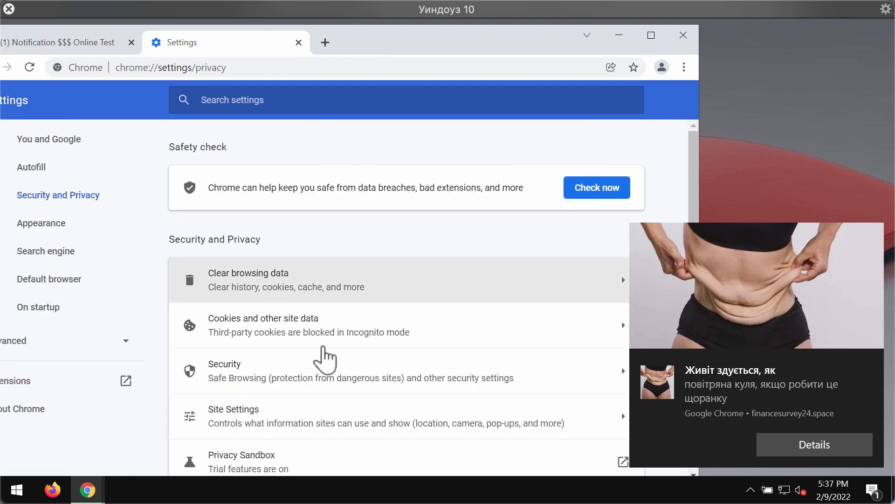
left_click(233, 415)
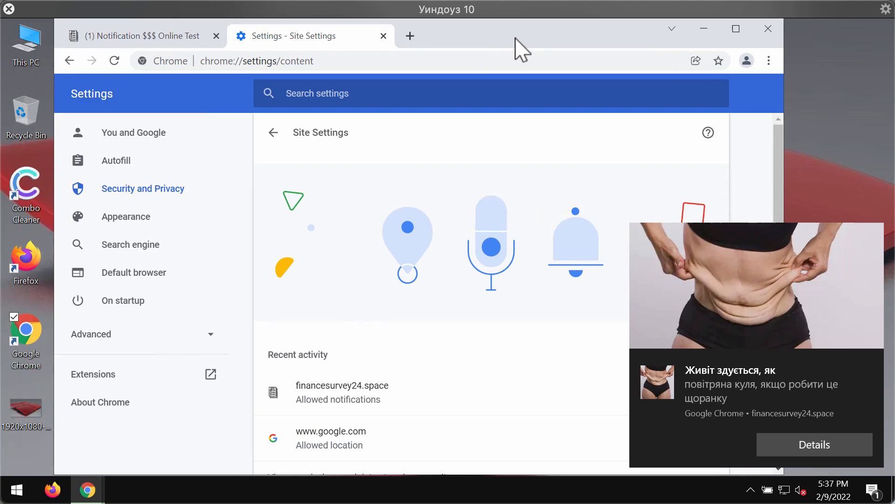
Step: Remove financesurvey24.space from the sites allowed to send notifications
scroll("down", 3)
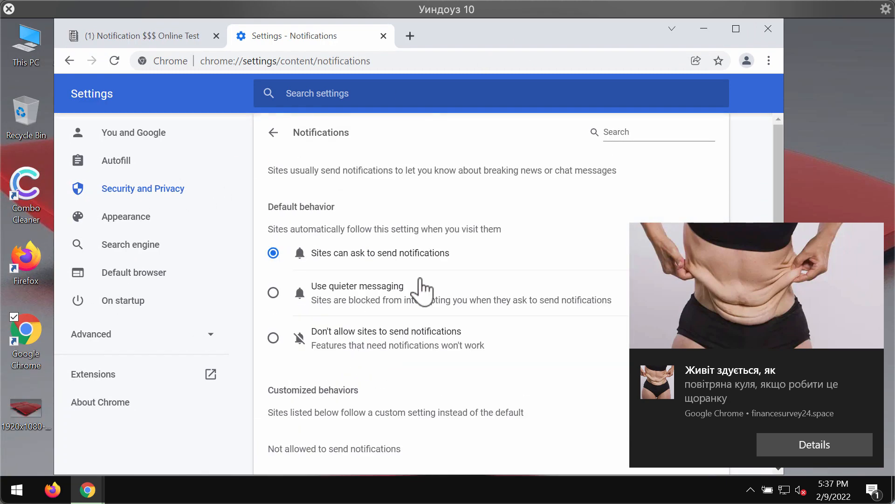
scroll("down", 3)
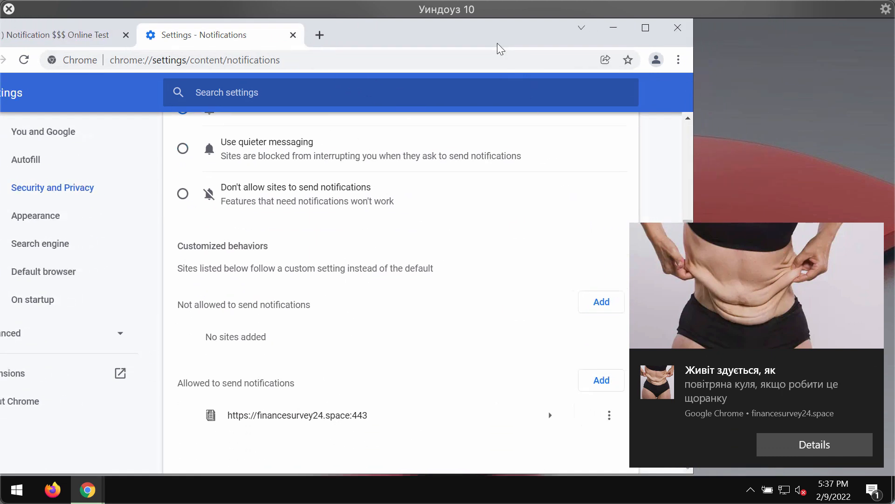
left_click(609, 415)
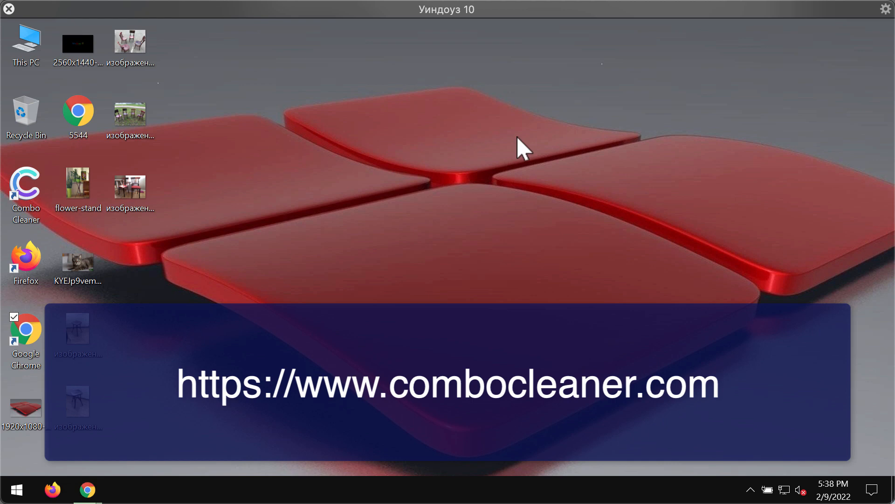
Step: Launch Combo Cleaner from its desktop shortcut
double_click(25, 186)
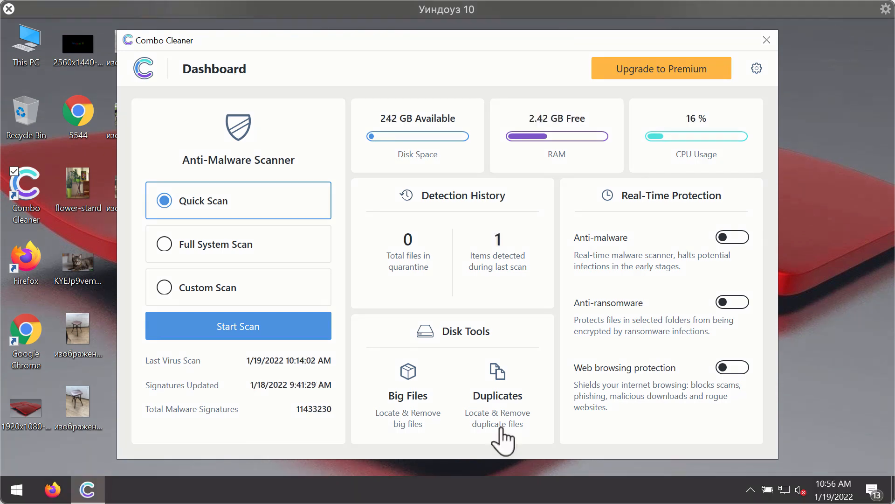
mouse_move(547, 334)
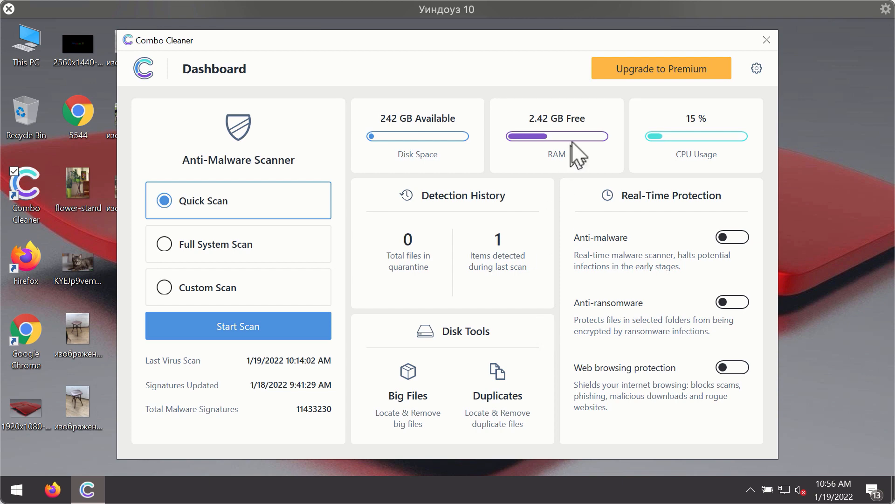
mouse_move(585, 171)
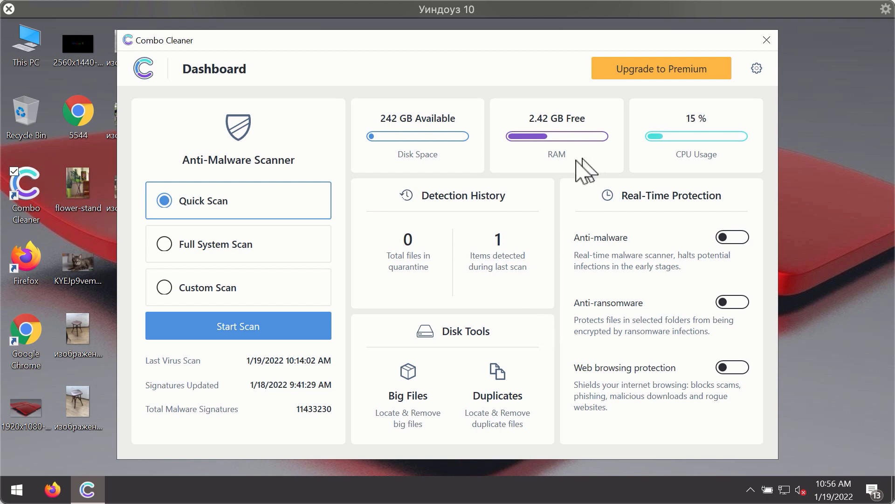
mouse_move(212, 228)
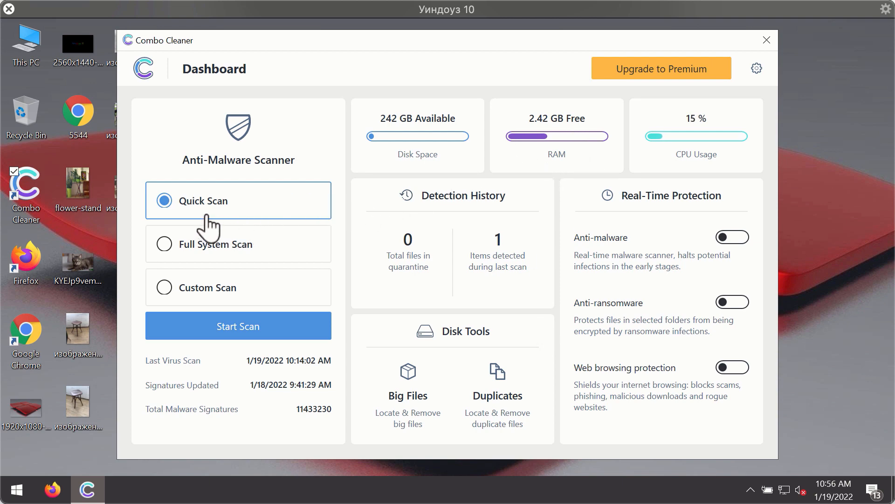
mouse_move(275, 363)
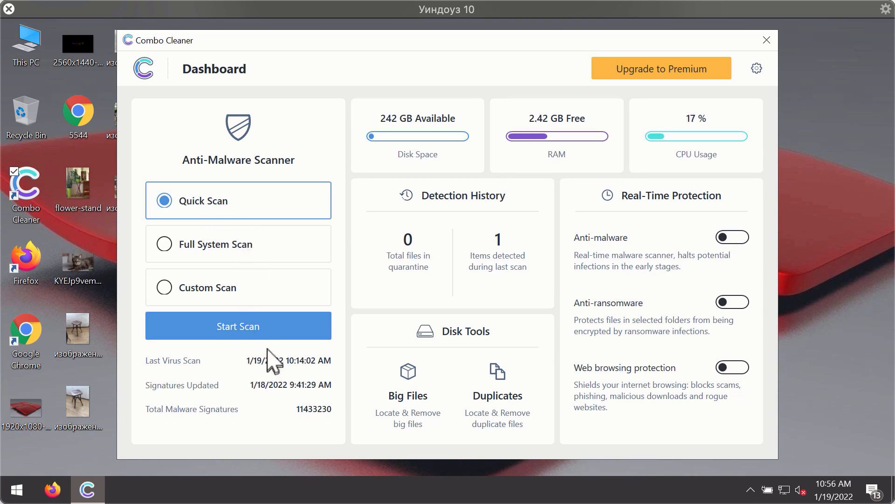
Step: Start a Quick Scan from the Combo Cleaner dashboard
left_click(238, 325)
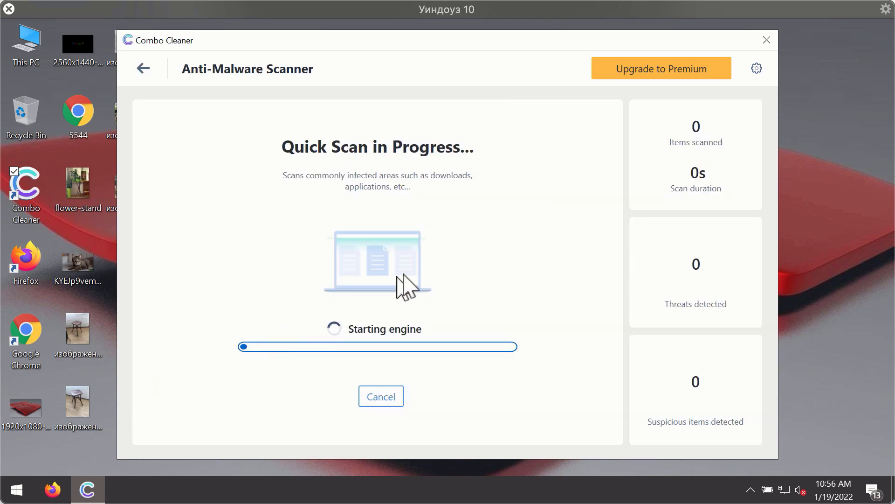
mouse_move(439, 280)
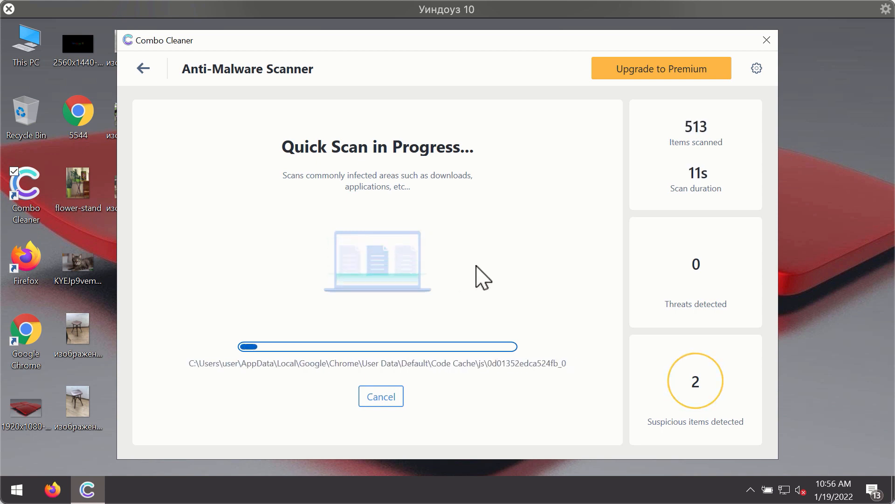
mouse_move(558, 263)
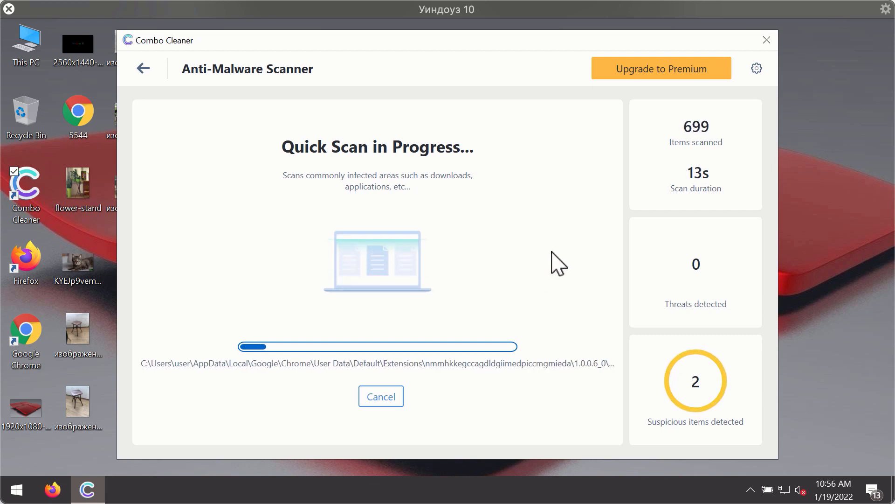
mouse_move(535, 153)
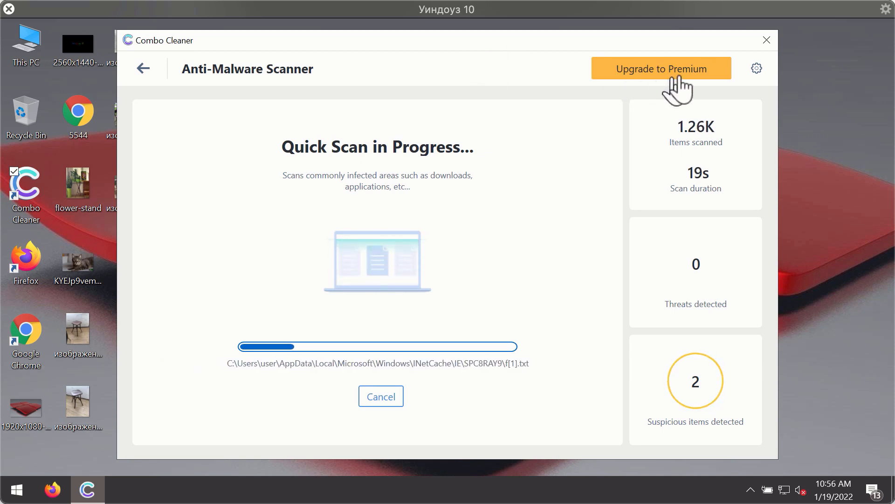
mouse_move(759, 73)
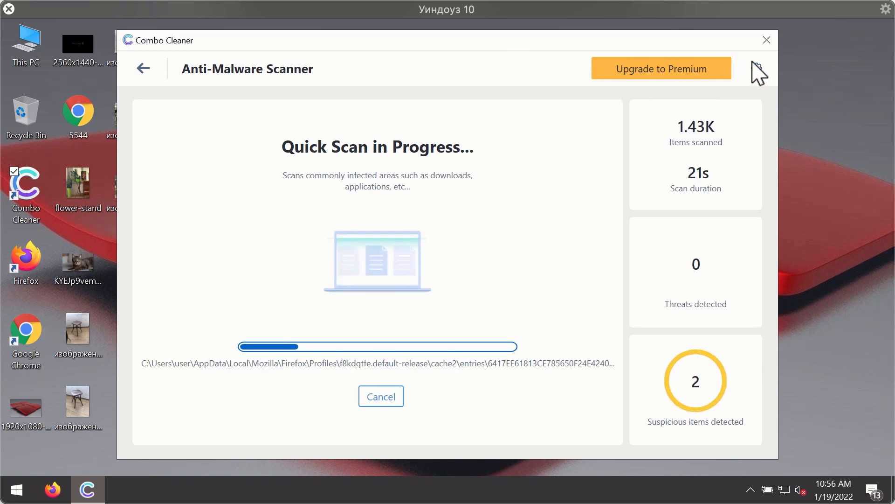
Step: Show Combo Cleaner's General settings while the quick scan runs
left_click(757, 68)
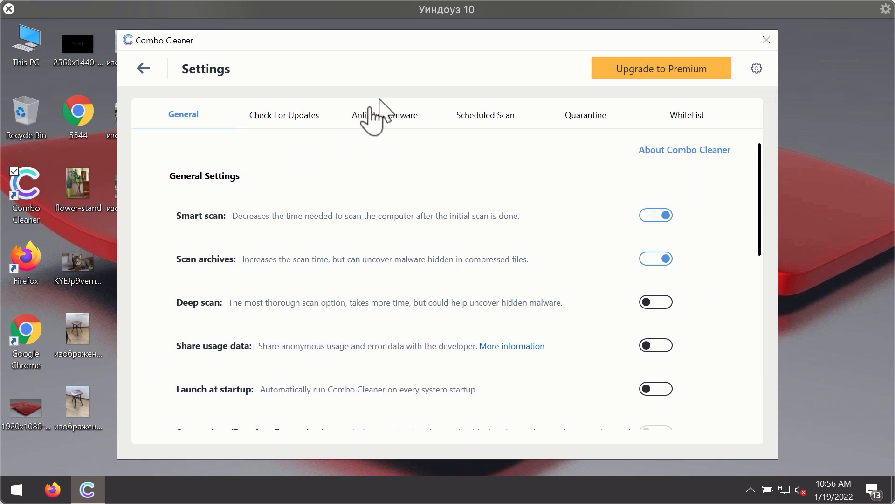
mouse_move(379, 123)
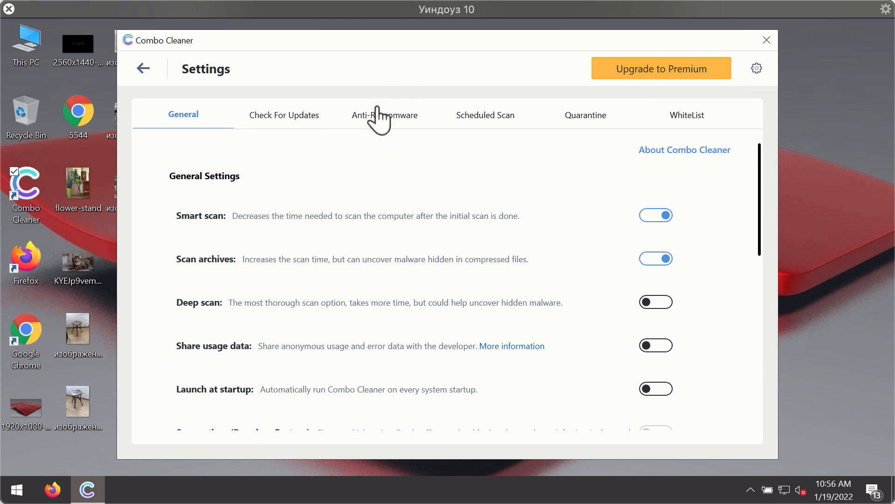
Step: Show the Anti-Ransomware settings with no protected folders or trusted programs
left_click(385, 115)
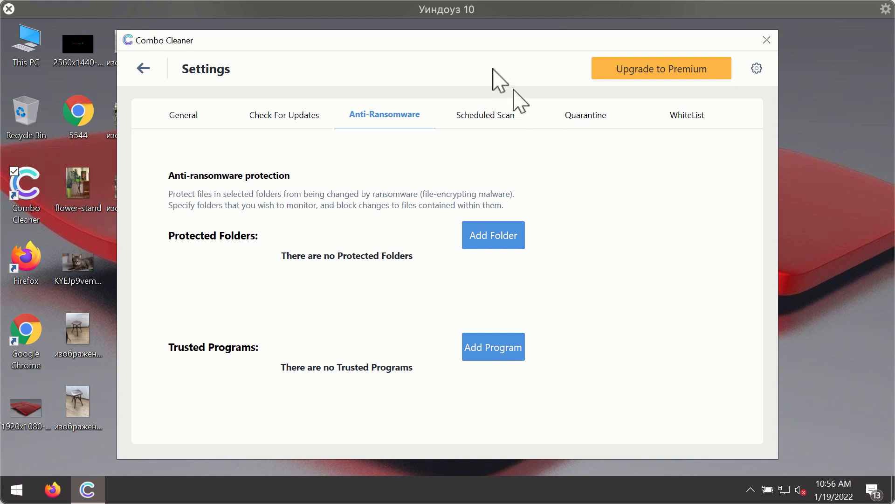
mouse_move(553, 61)
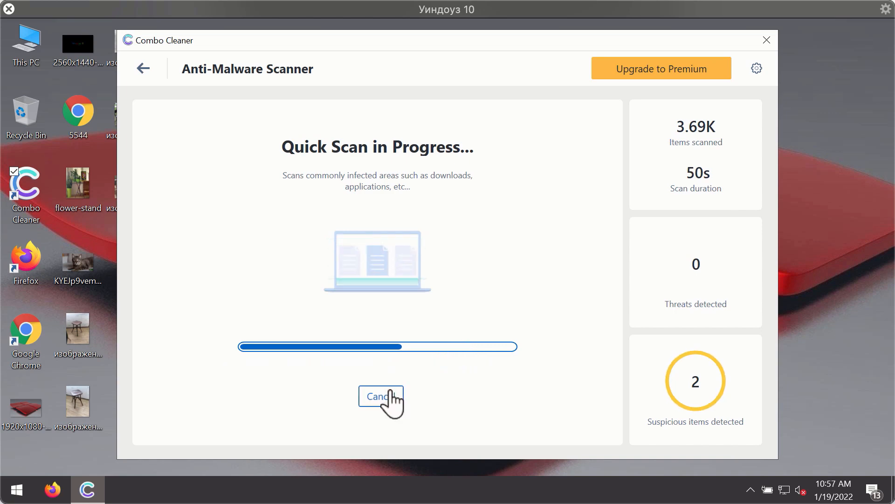
Step: Return to the Anti-Malware Scanner to watch the quick scan finish with 2 suspicious items
left_click(381, 397)
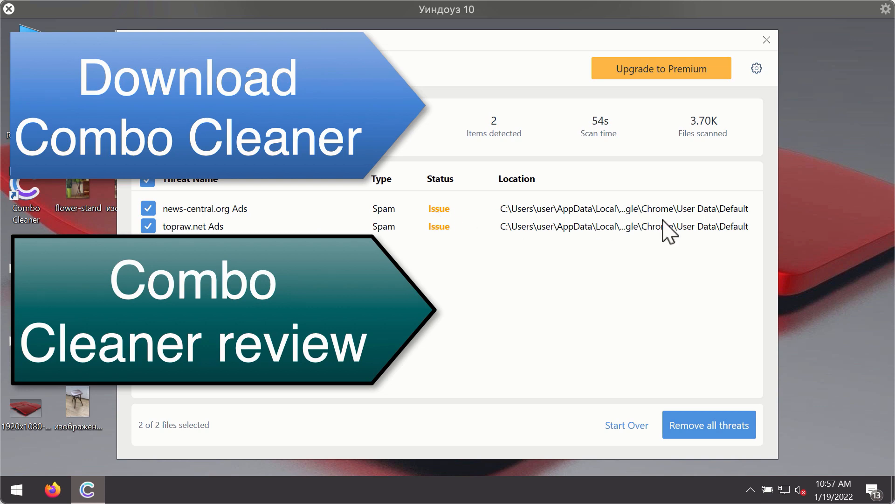
mouse_move(725, 189)
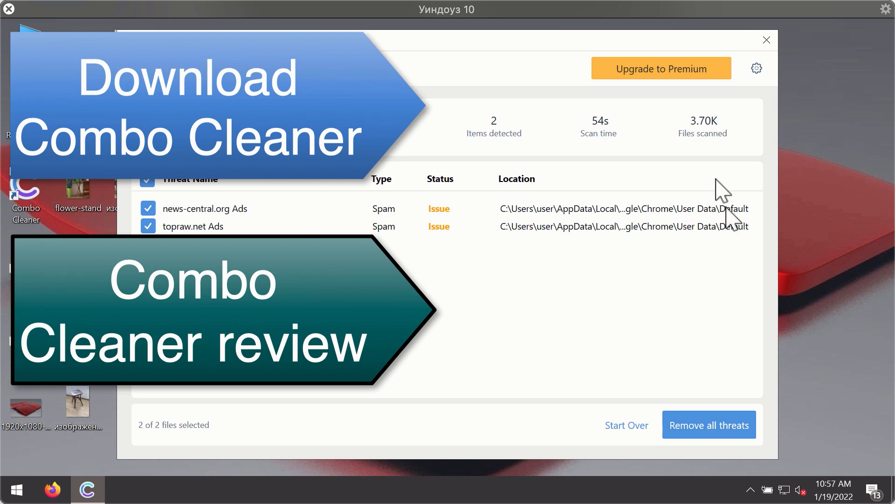
mouse_move(659, 228)
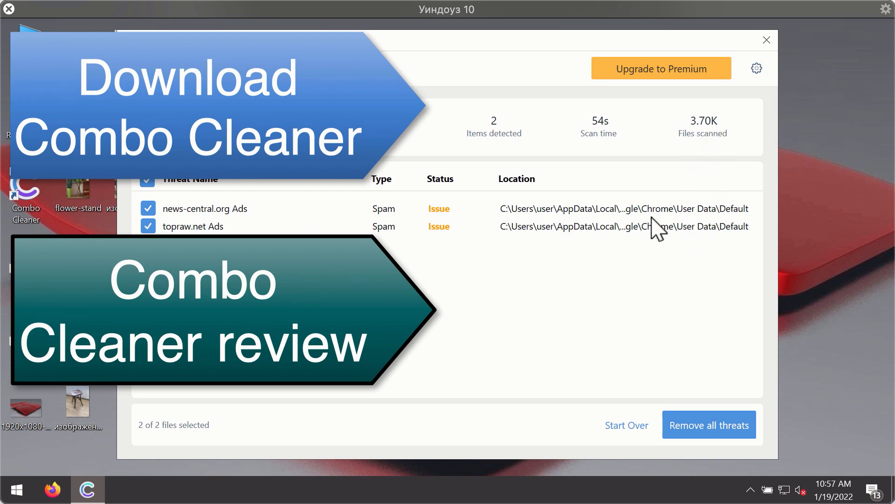
mouse_move(580, 212)
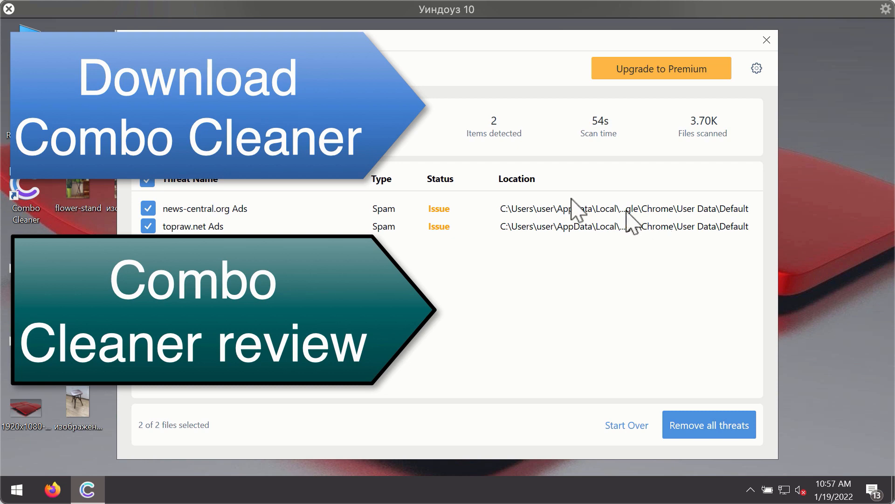